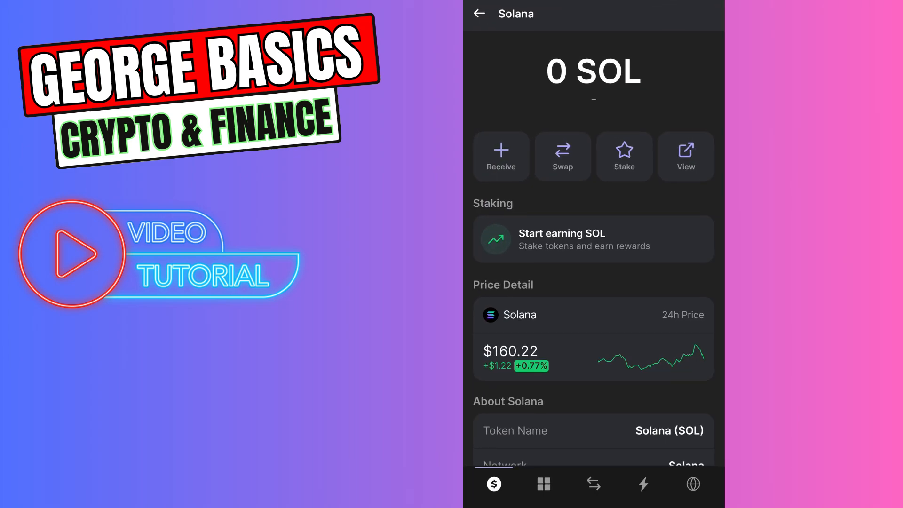
# - Copy the wallet's Solana receiving address from the Receive address list
pyautogui.click(479, 13)
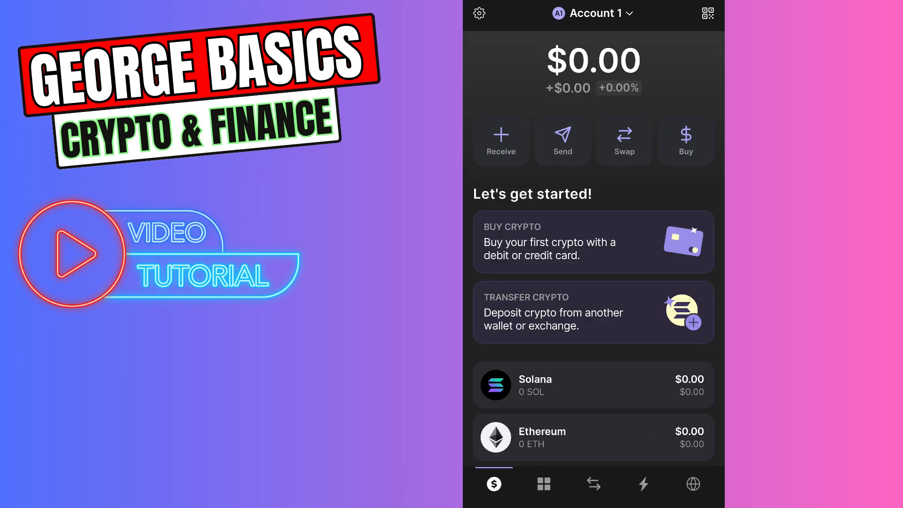
pyautogui.click(501, 141)
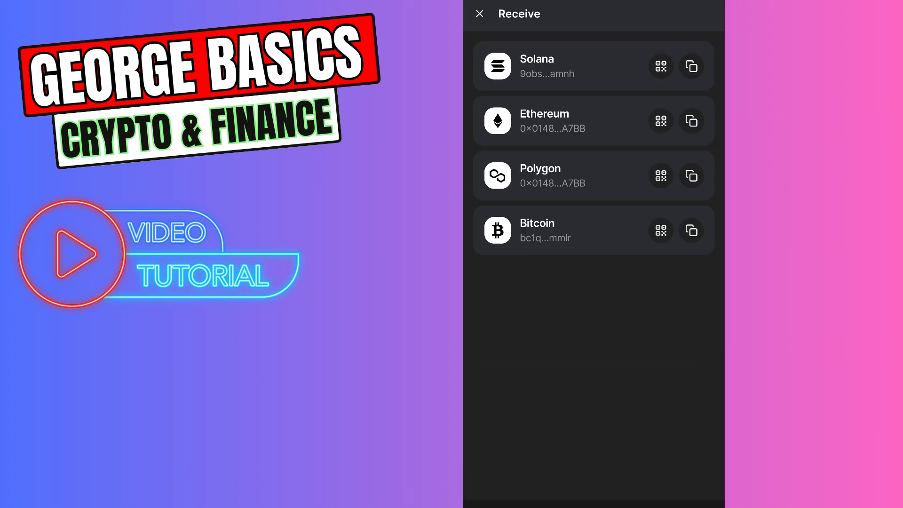
pyautogui.click(660, 66)
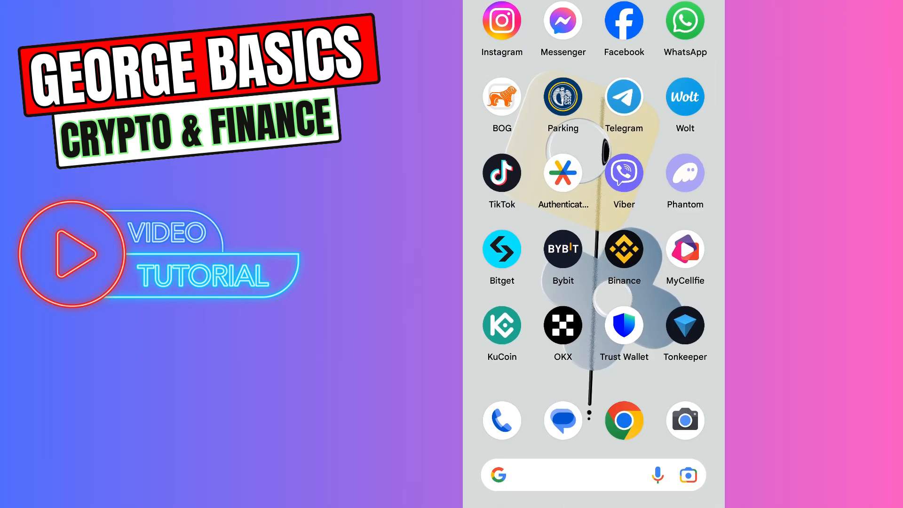
# - Launch Binance and start a withdrawal from the Wallets overview
pyautogui.click(624, 248)
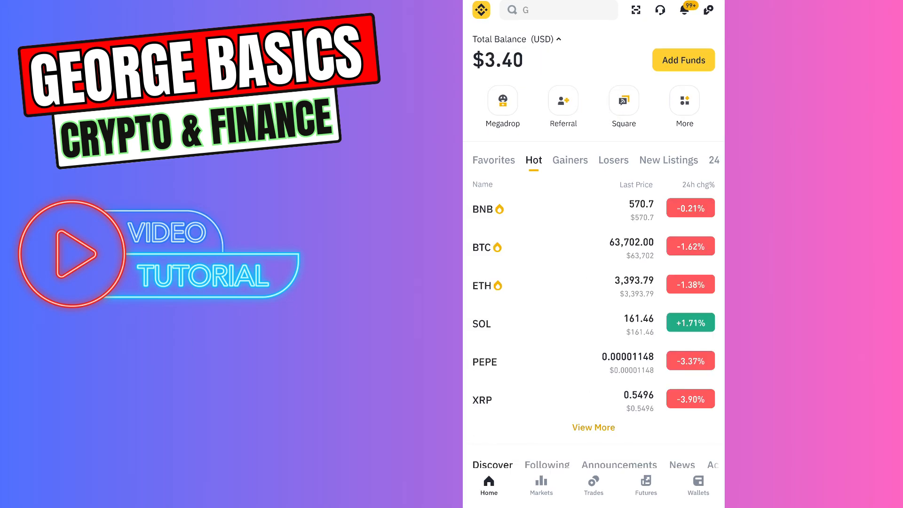
pyautogui.click(697, 489)
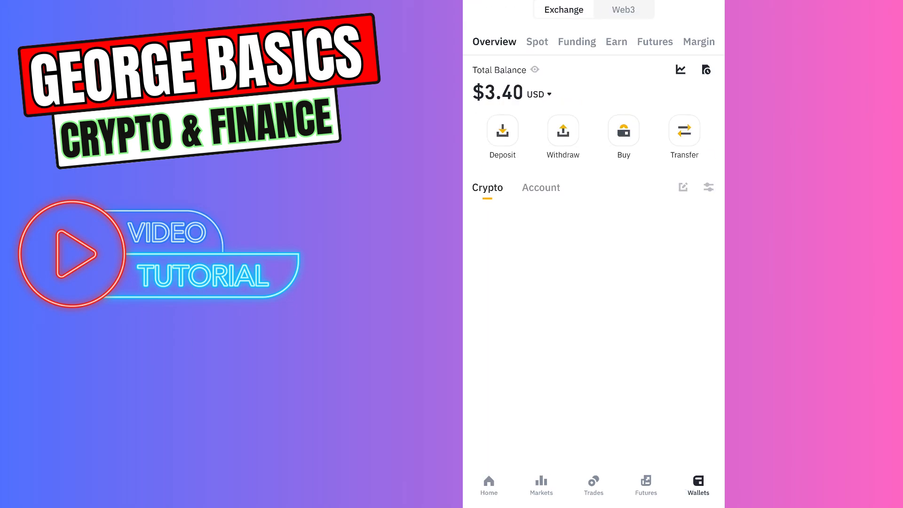
pyautogui.click(562, 137)
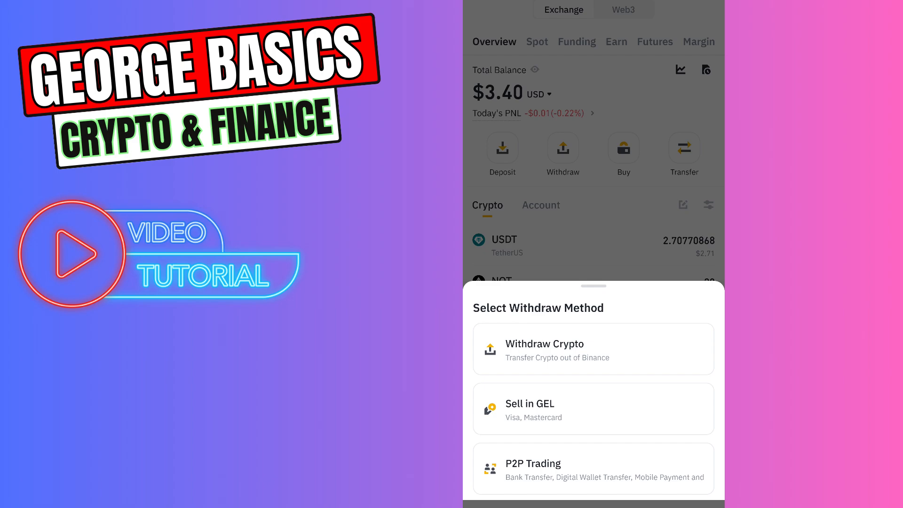
# - Choose Withdraw Crypto and search the coin list for 'solana'
pyautogui.click(593, 350)
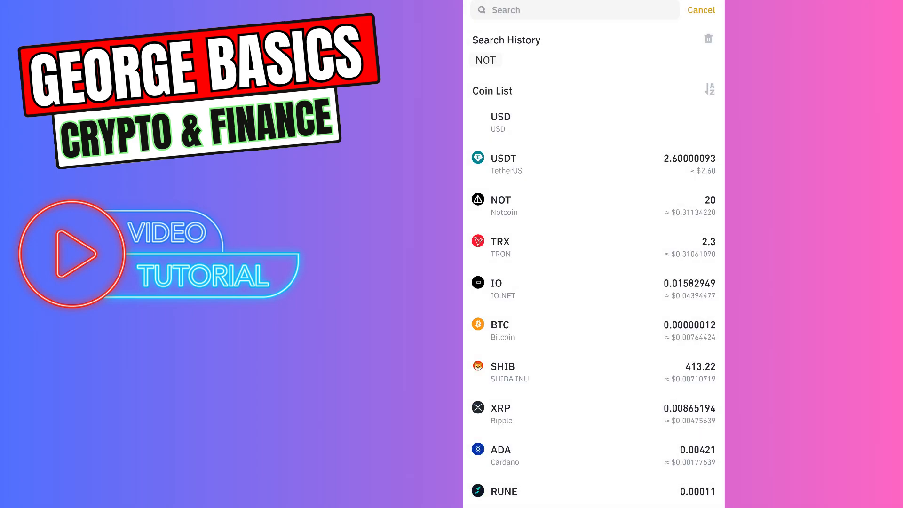
pyautogui.click(573, 10)
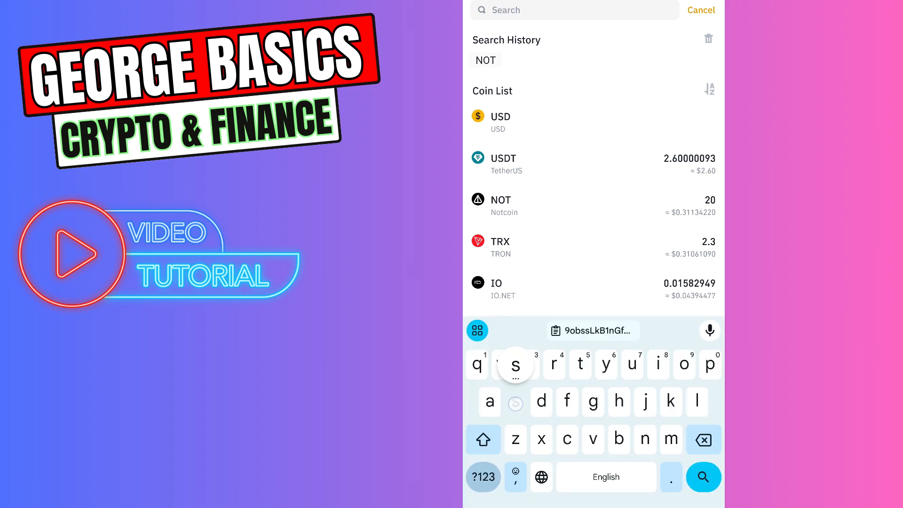
pyautogui.write('solana')
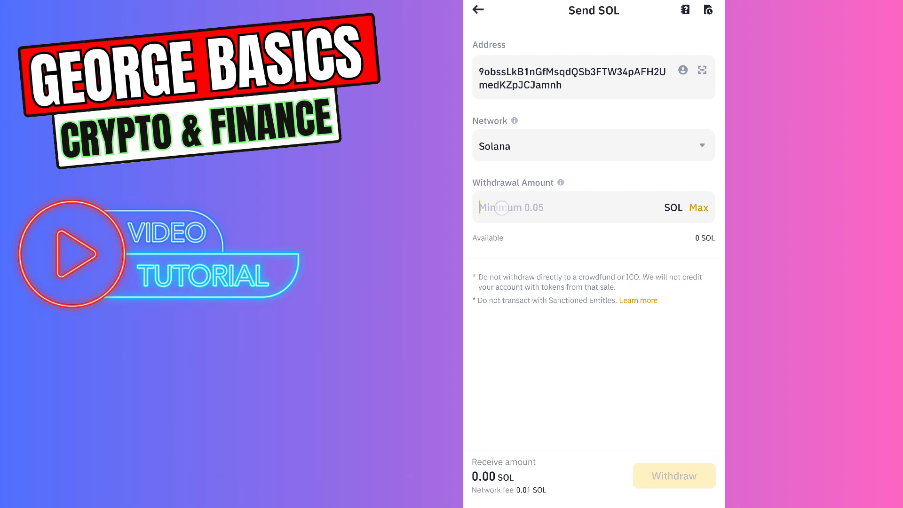
# - Enter a withdrawal amount of 10 SOL, then return to the Phantom wallet home
pyautogui.click(576, 207)
pyautogui.write('1')
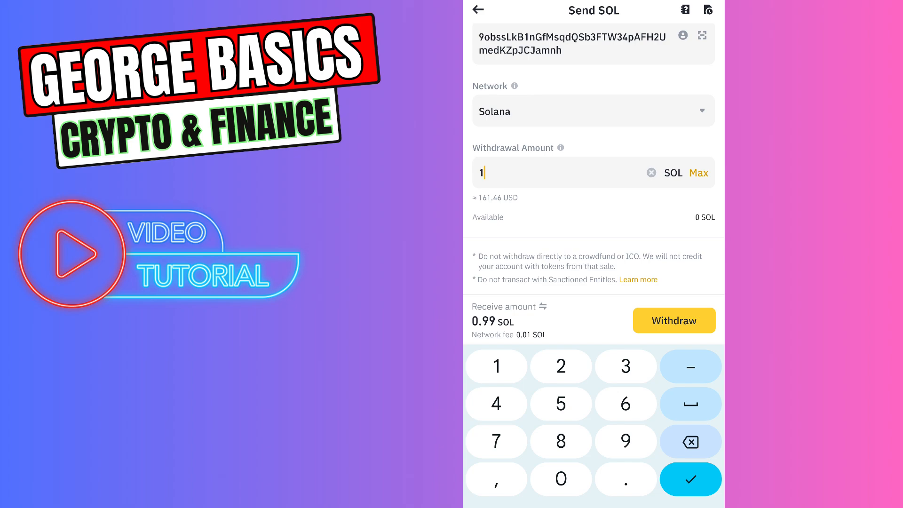
pyautogui.click(560, 479)
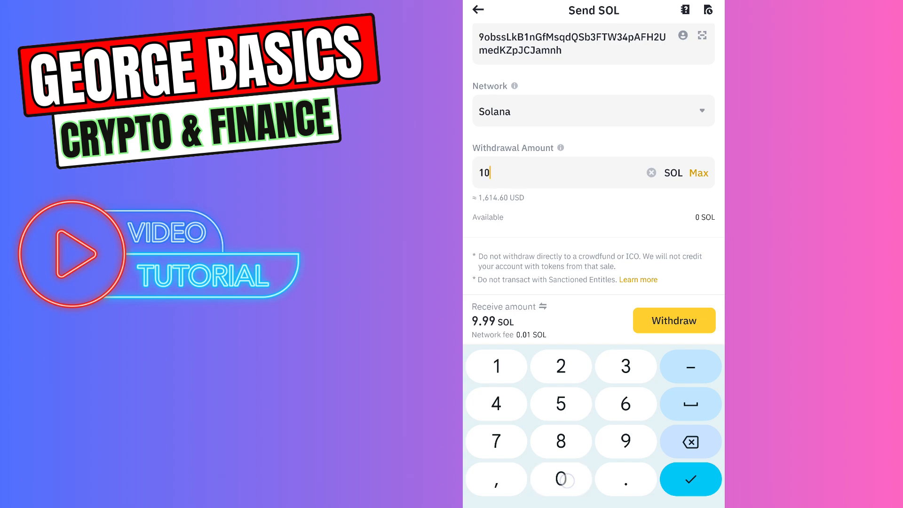
pyautogui.click(560, 479)
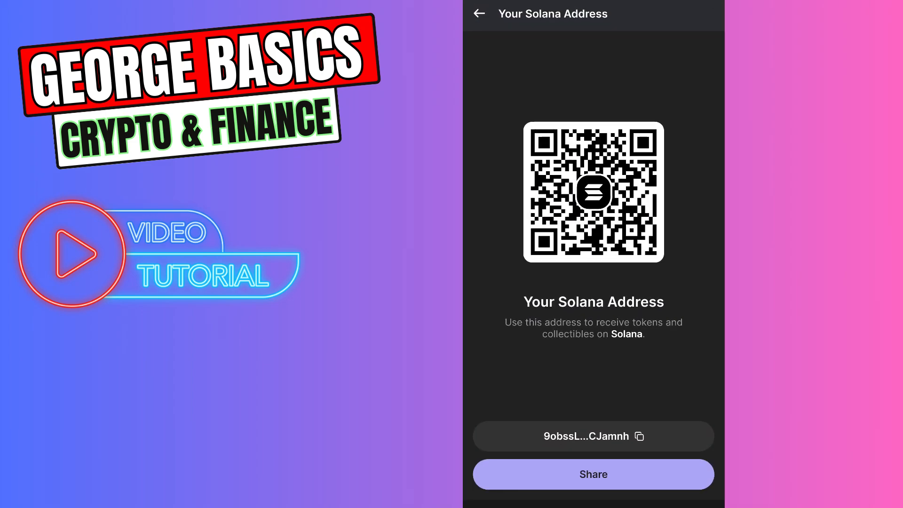
pyautogui.click(479, 13)
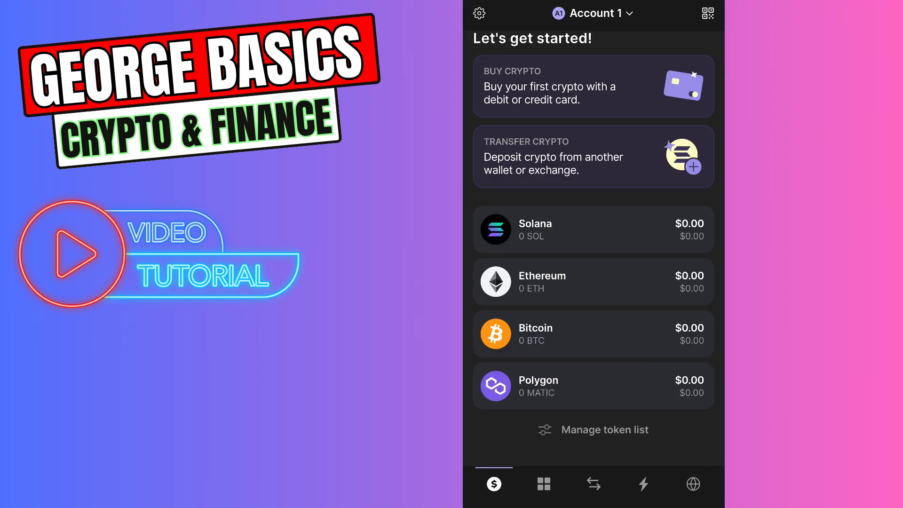